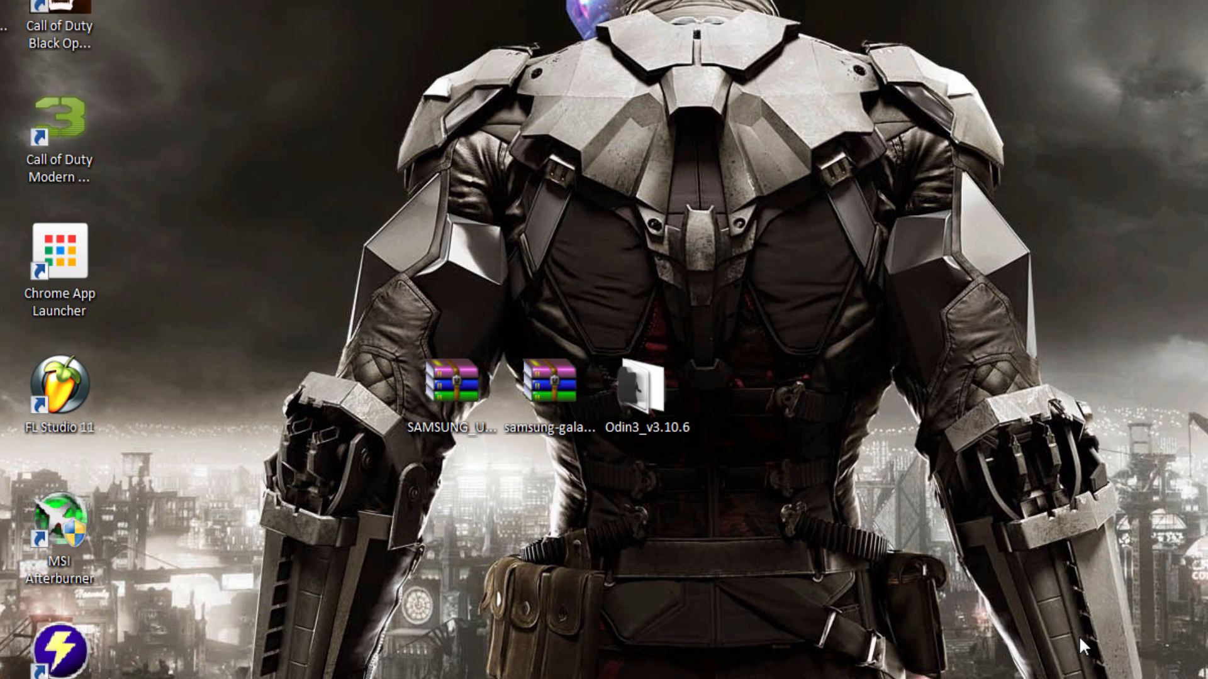
pyautogui.moveTo(1093, 569)
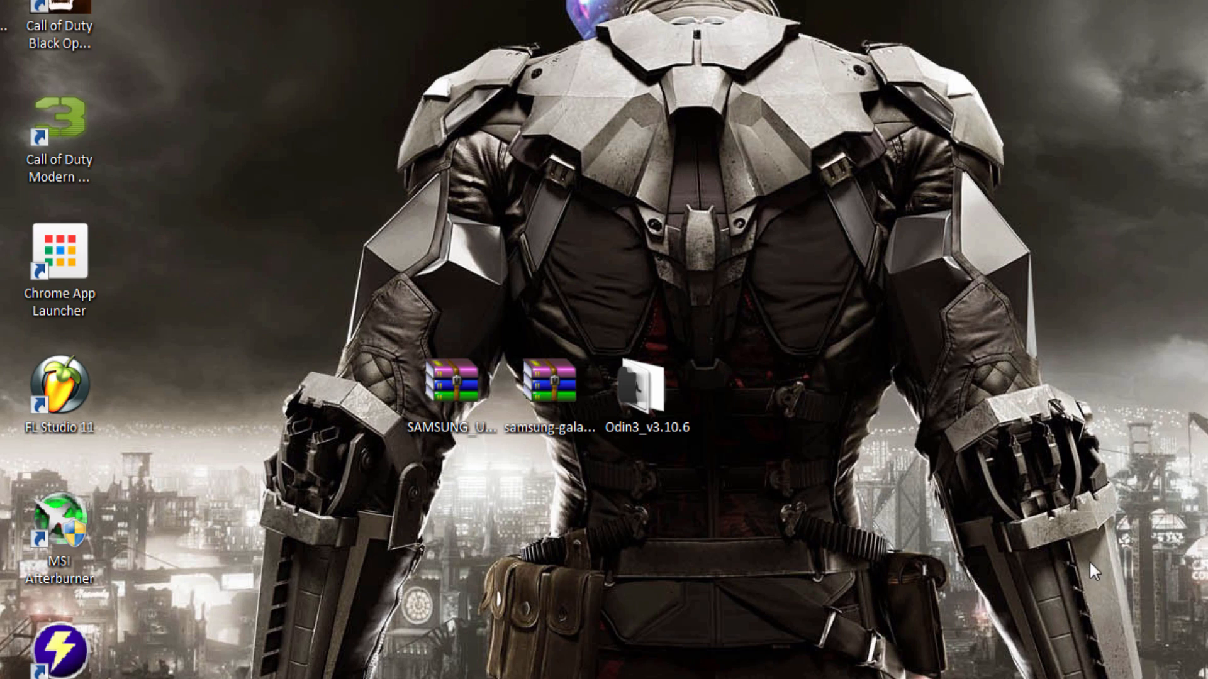
# - Drag the Samsung USB driver archive to the upper part of the desktop
pyautogui.click(452, 381)
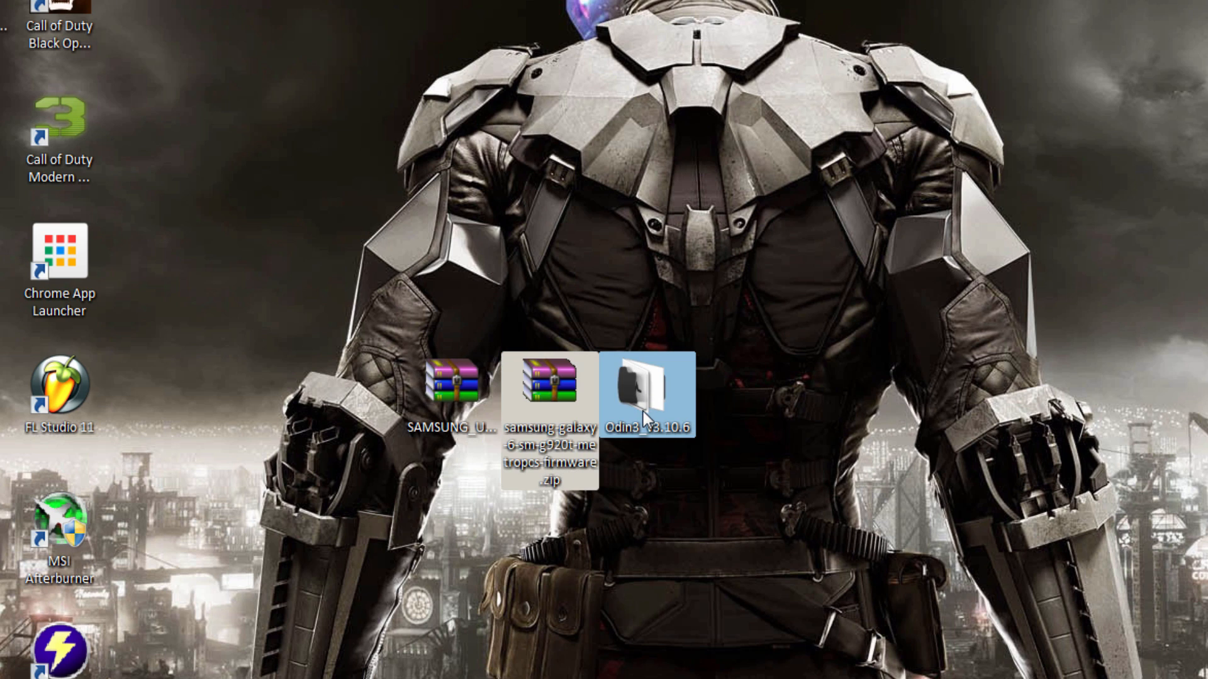
pyautogui.moveTo(651, 385)
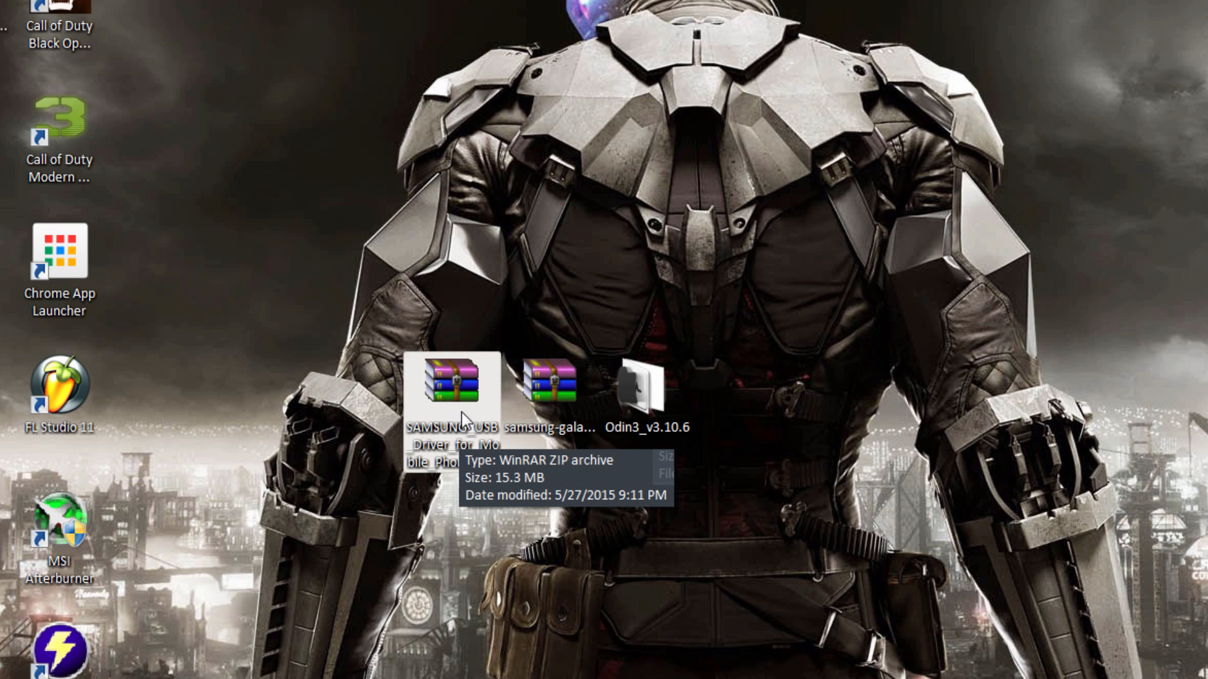
pyautogui.moveTo(450, 385); pyautogui.dragTo(500, 223)
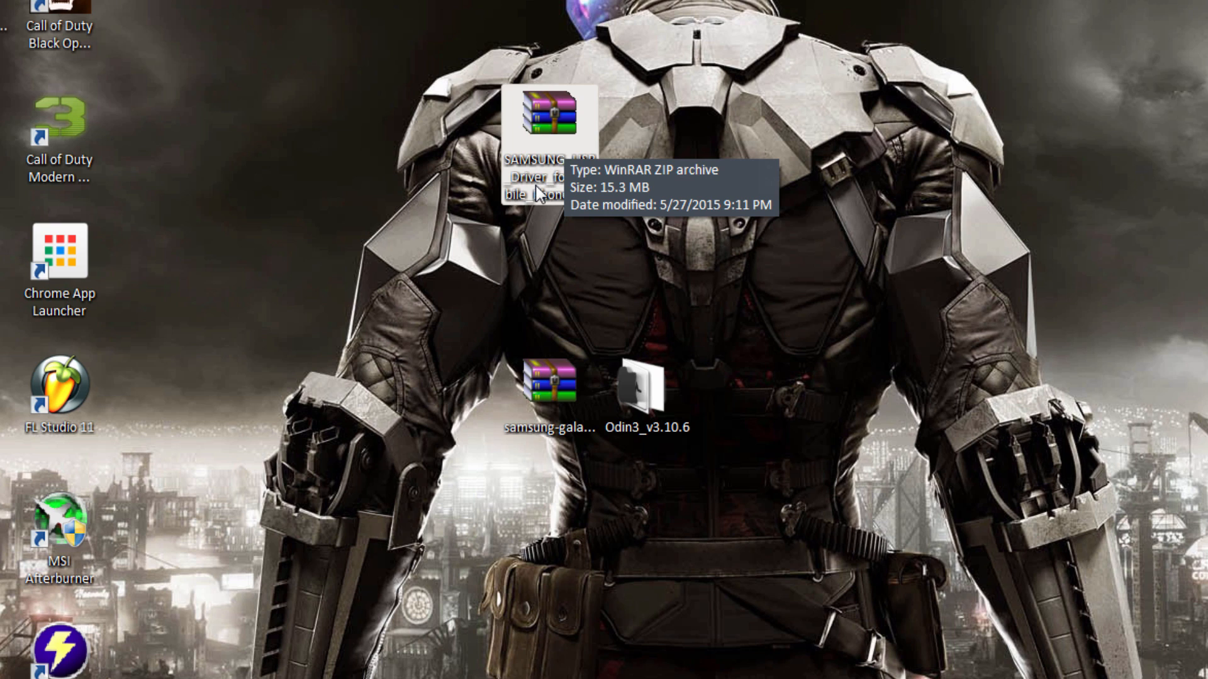
pyautogui.moveTo(515, 247)
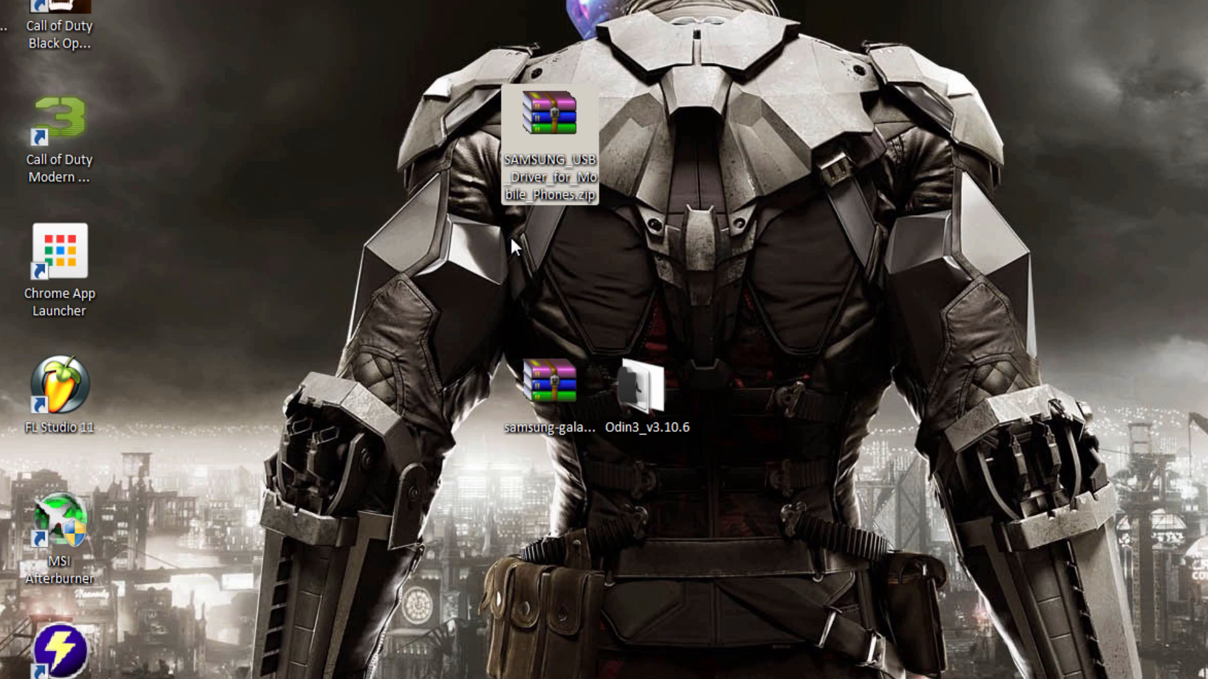
pyautogui.moveTo(529, 226)
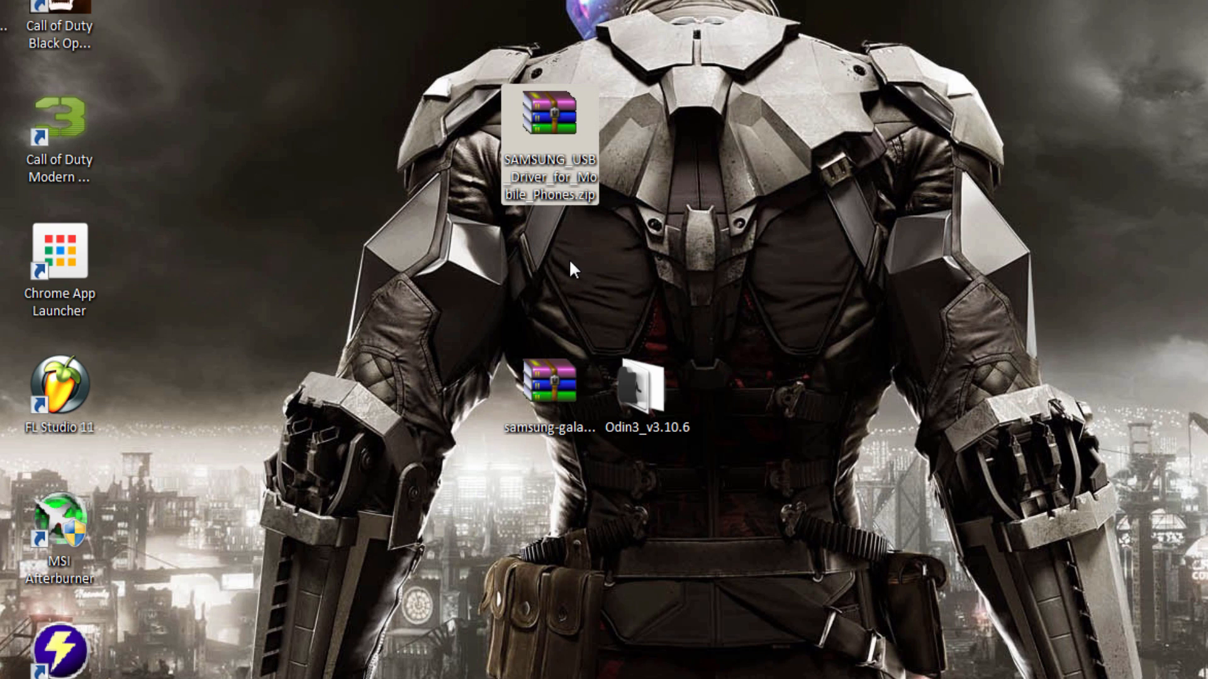
pyautogui.click(550, 123)
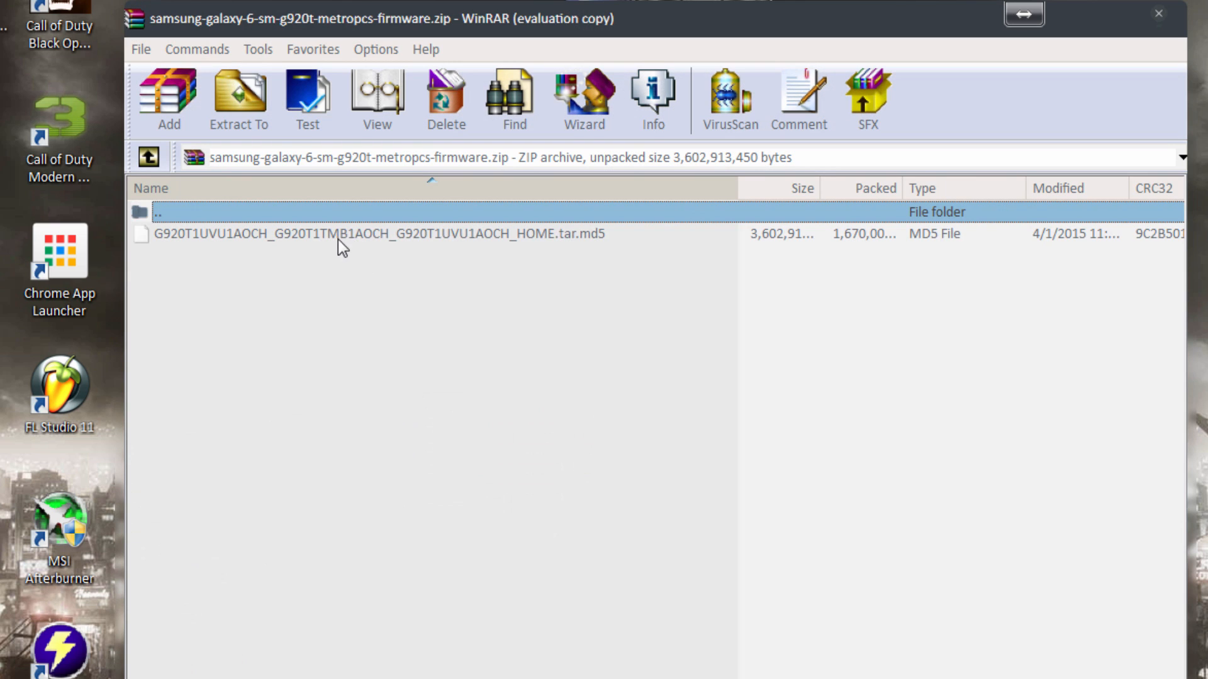
pyautogui.click(237, 98)
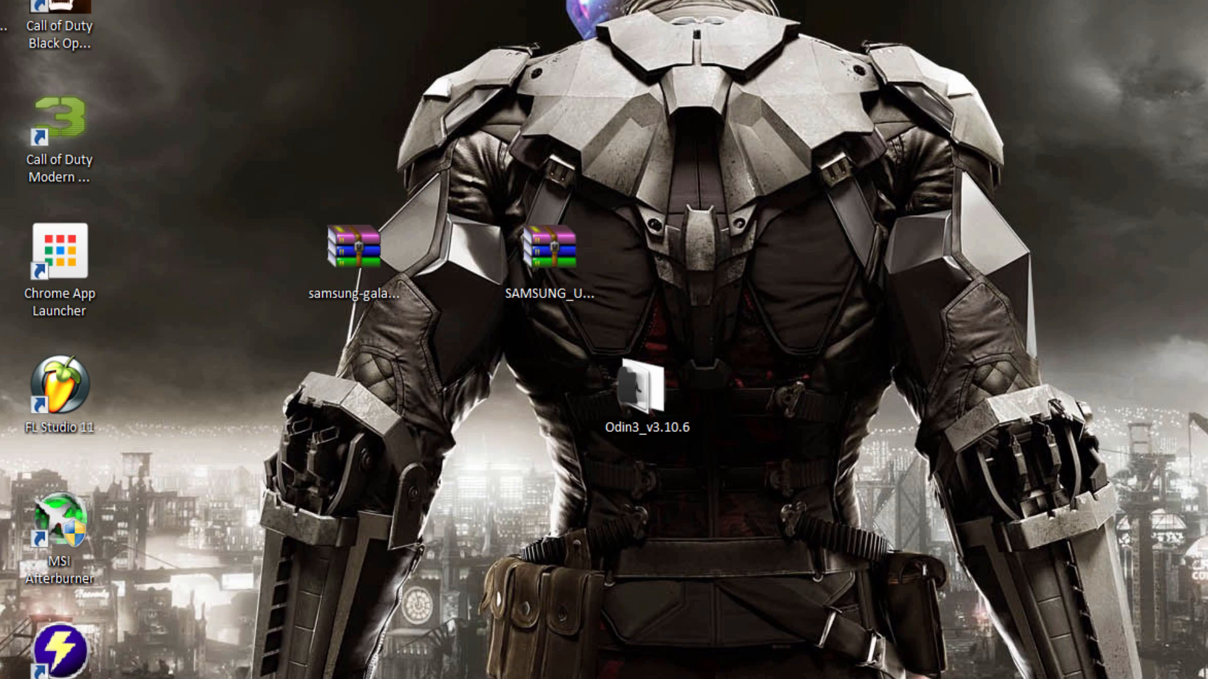
# - Open the SAMSUNG USB Driver for Mobile Phones archive to install the drivers
pyautogui.doubleClick(346, 251)
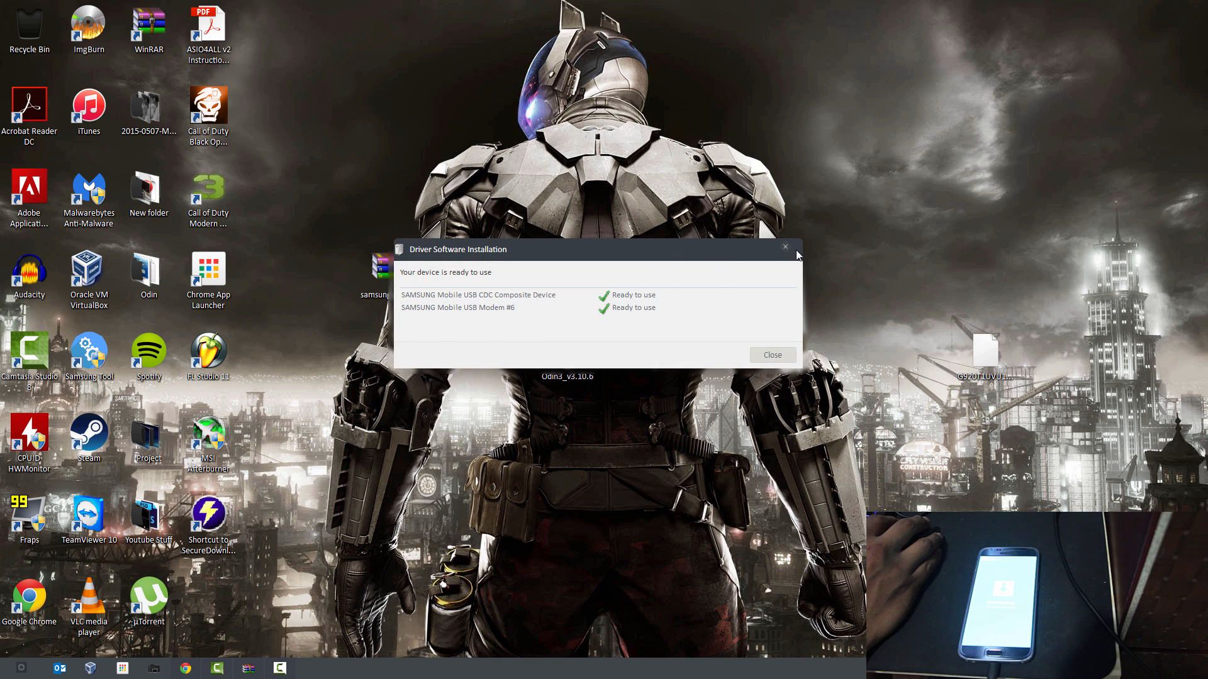
# - Close the driver notice, open Odin3_v3.10.6 and select Odin3 v3.10.6.exe
pyautogui.click(771, 354)
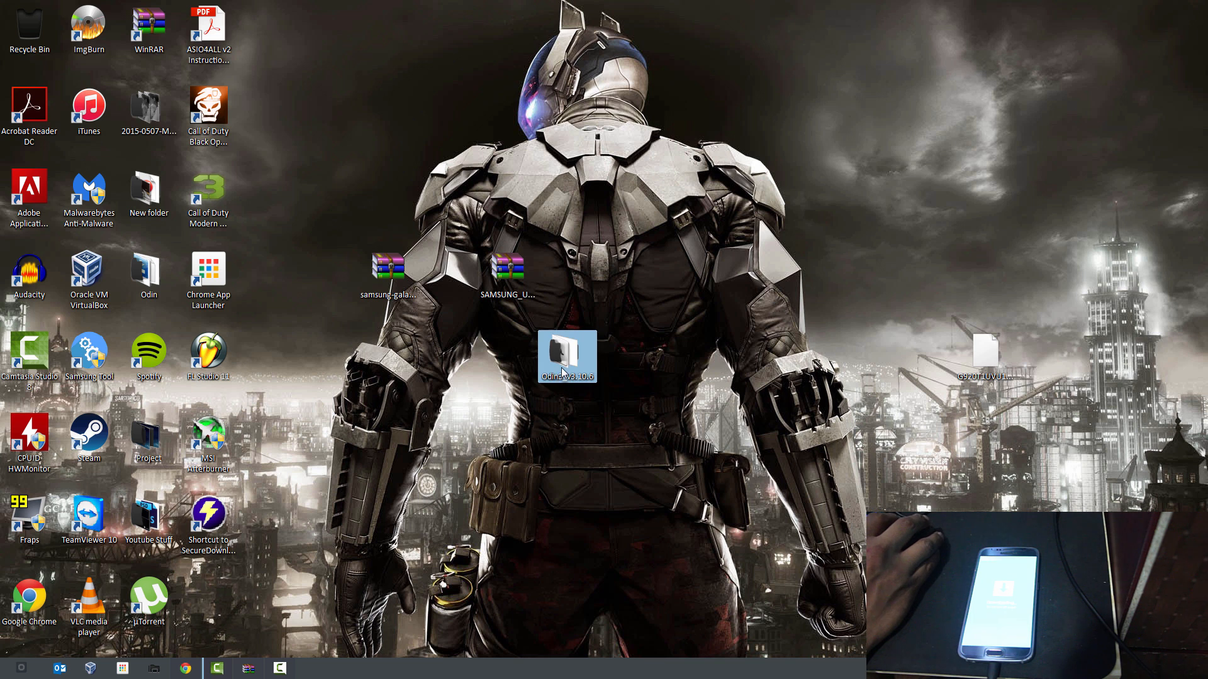
pyautogui.doubleClick(567, 355)
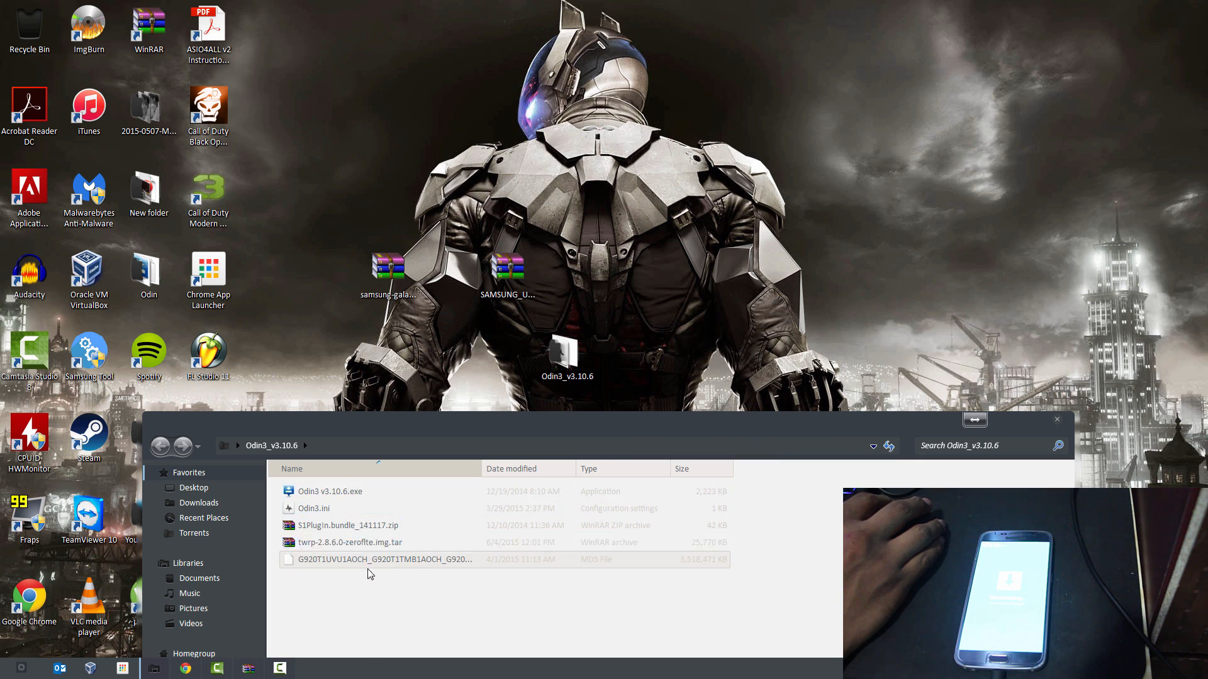
pyautogui.click(330, 491)
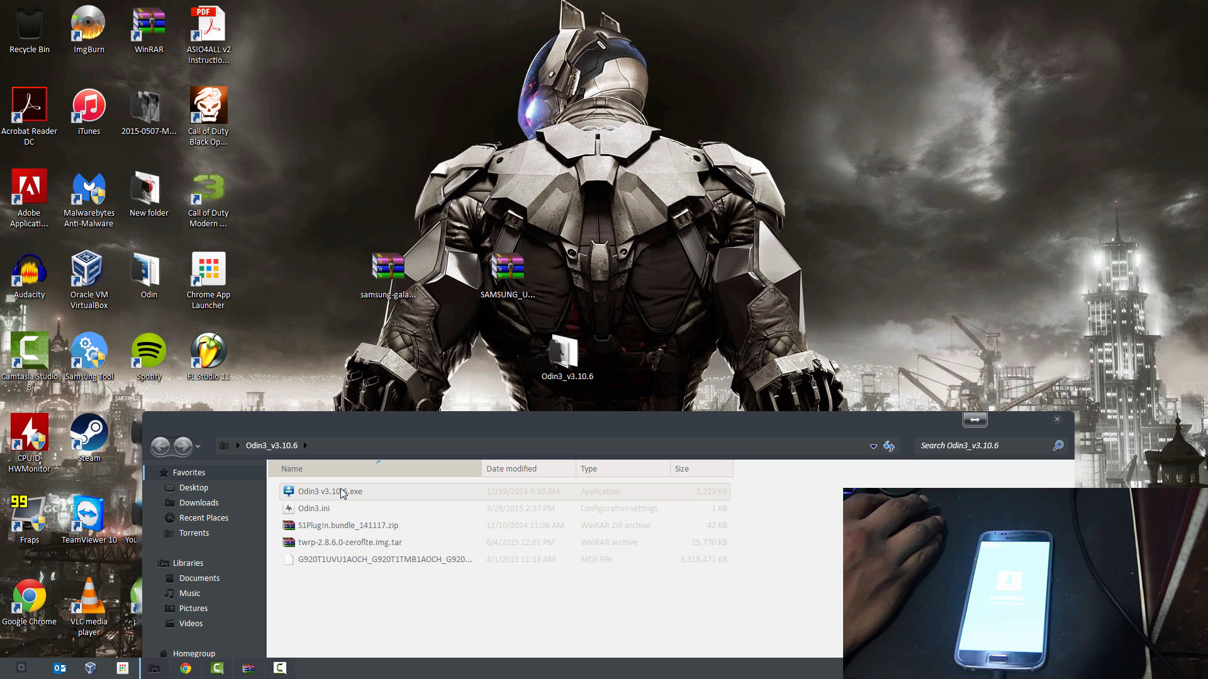
# - Launch Odin3, tick AP, and browse to Desktop's Odin3_v3.10.6 folder
pyautogui.rightClick(329, 491)
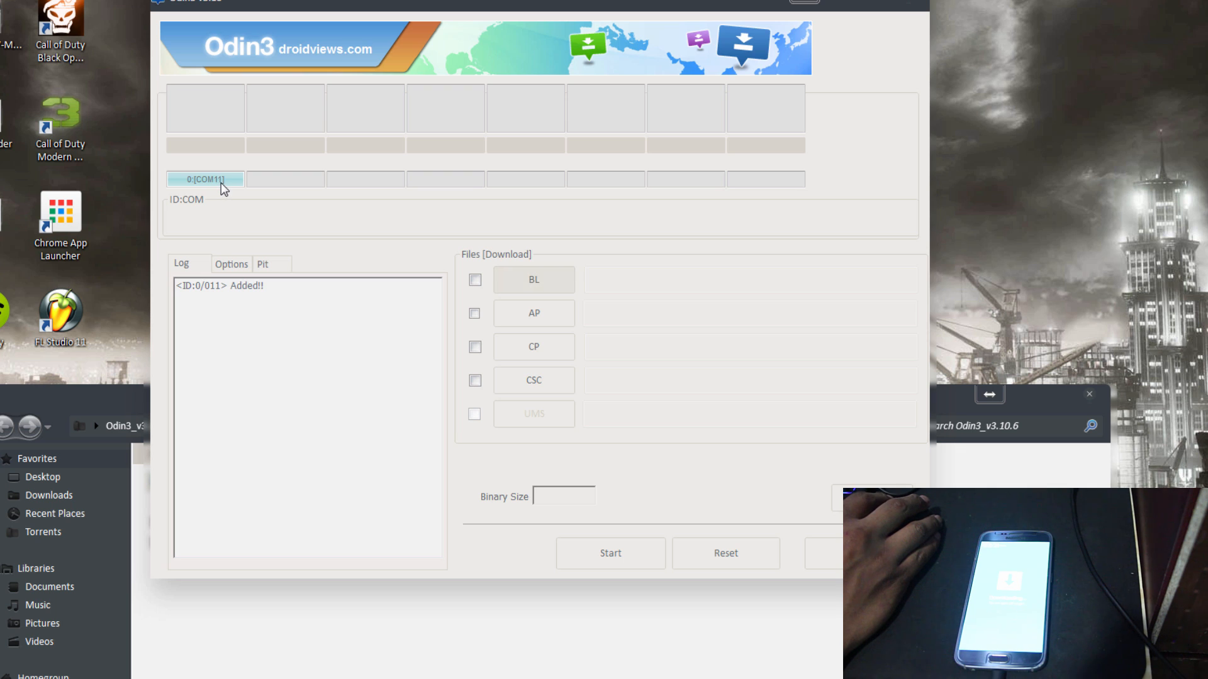
pyautogui.moveTo(244, 212)
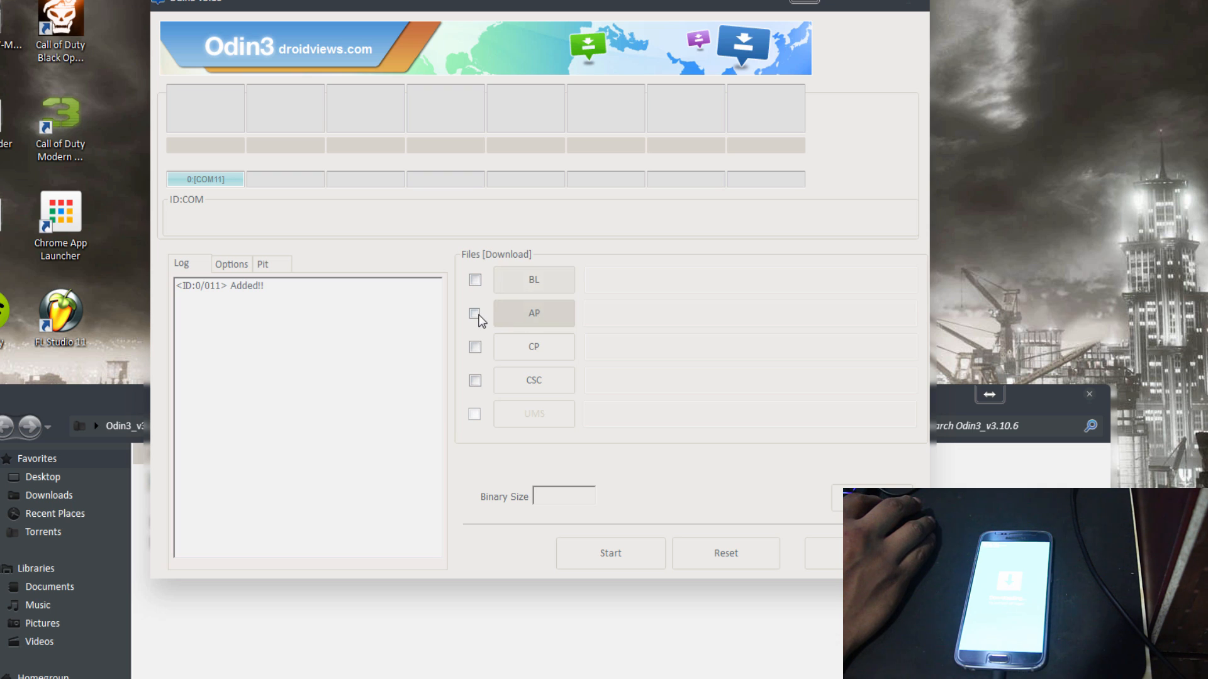
pyautogui.click(474, 313)
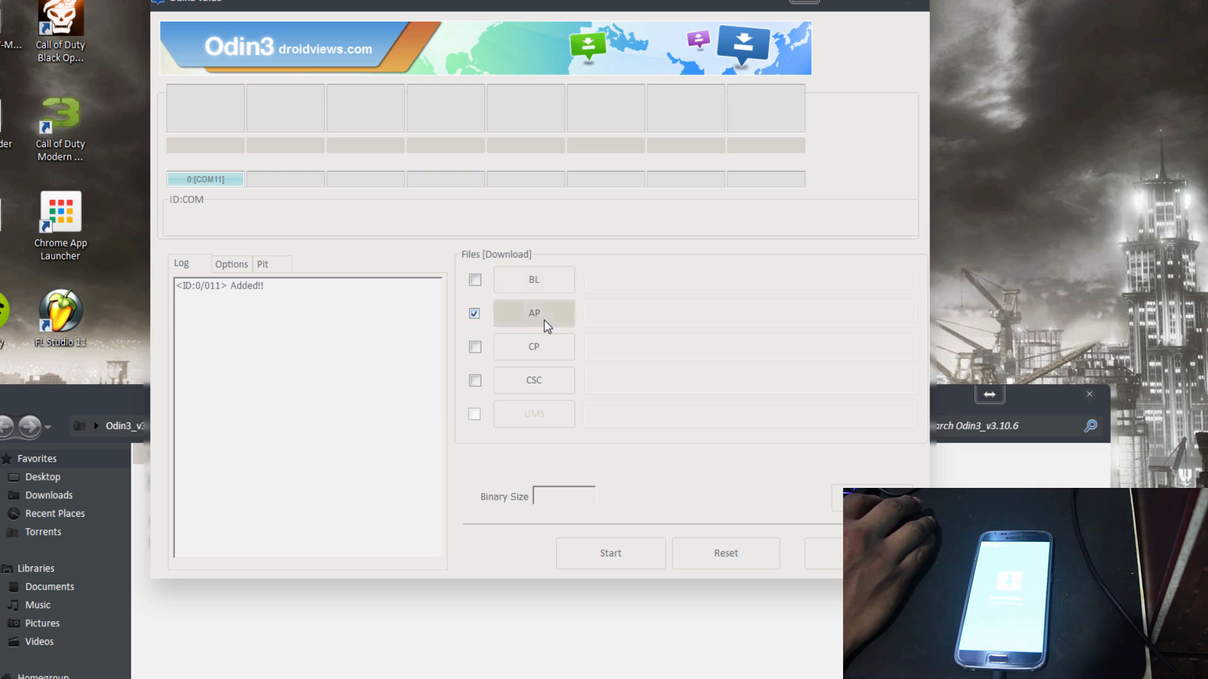
pyautogui.click(533, 313)
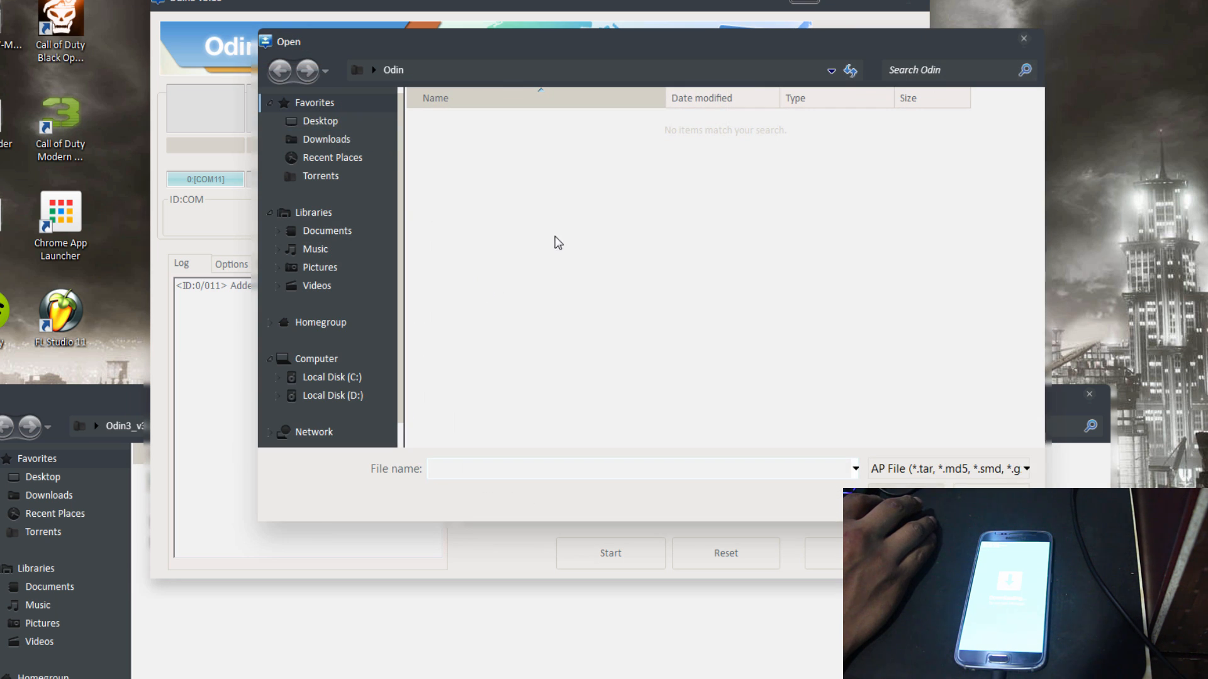
pyautogui.click(326, 139)
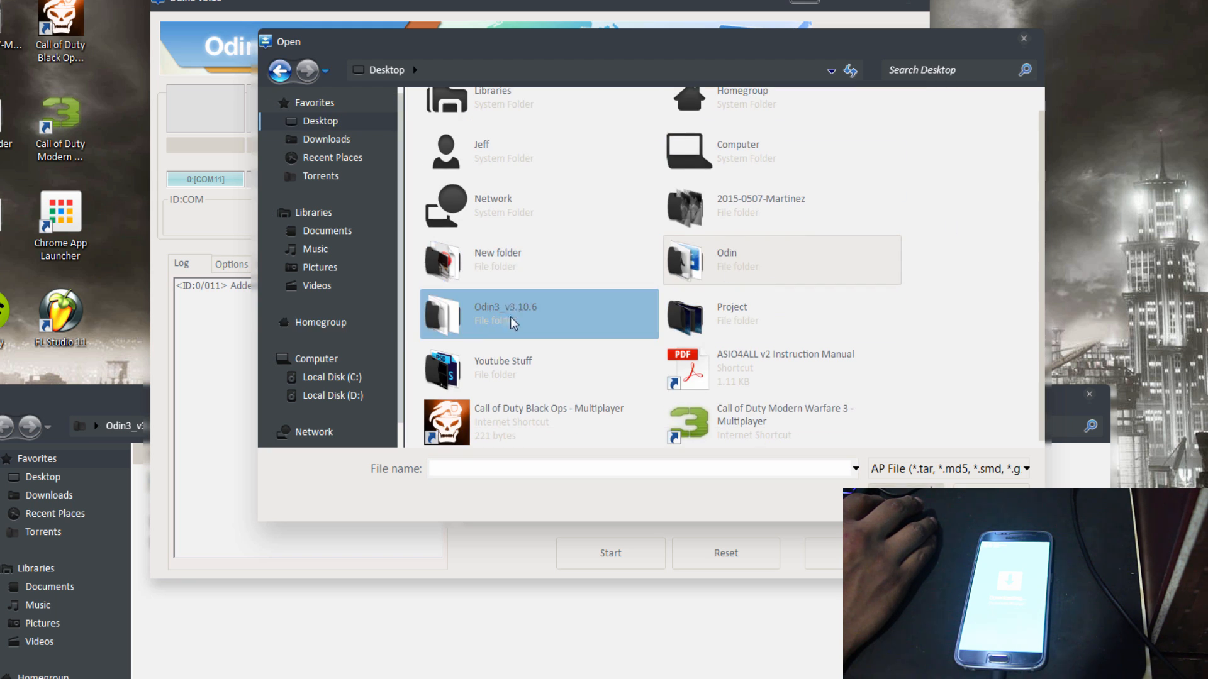
pyautogui.doubleClick(504, 313)
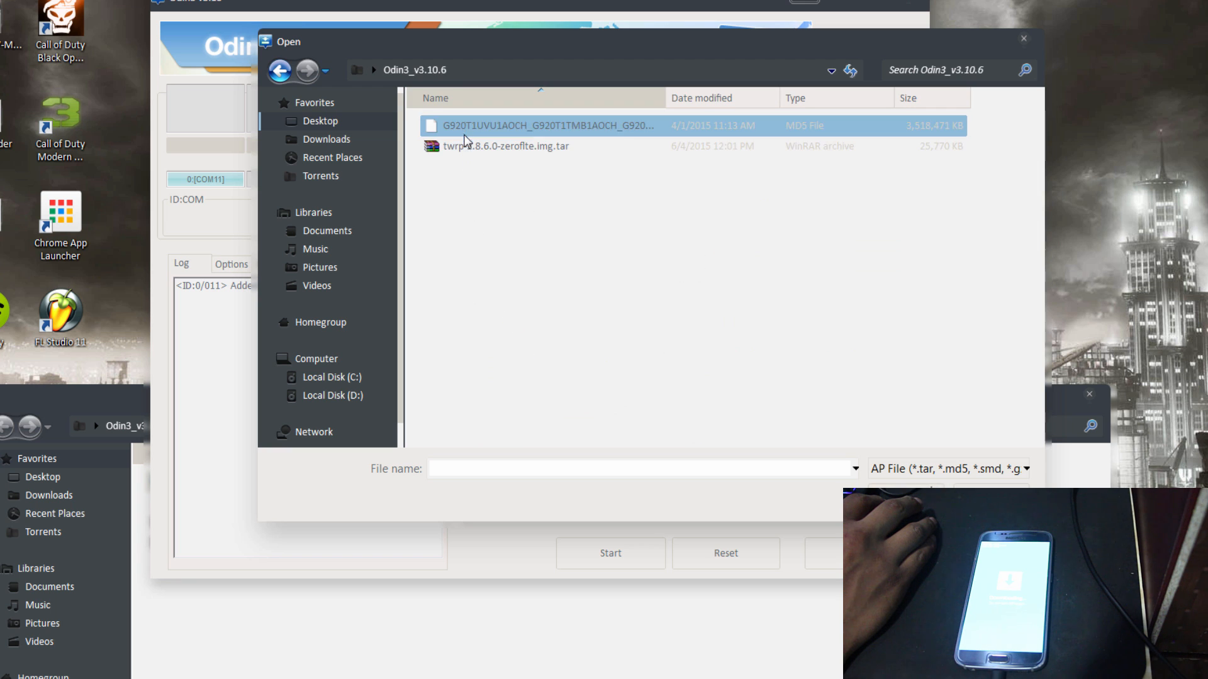
# - Choose the G920T1UVU1AOCH .tar.md5 firmware file for the AP slot
pyautogui.doubleClick(546, 125)
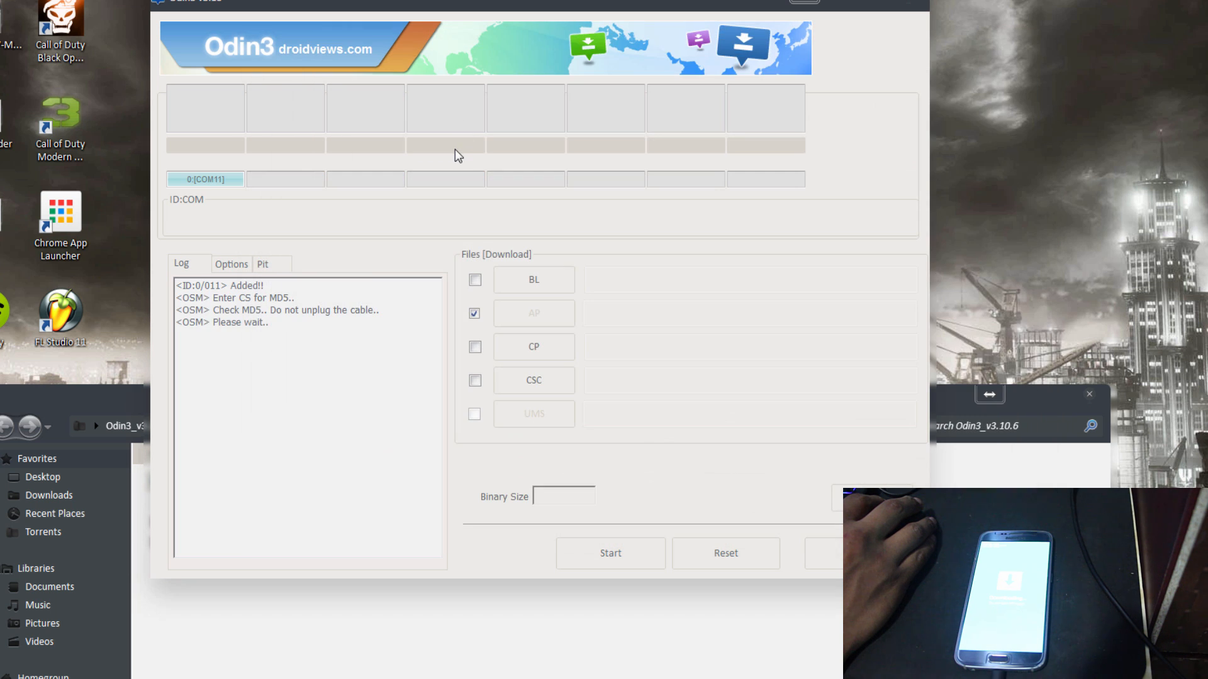
pyautogui.moveTo(452, 170)
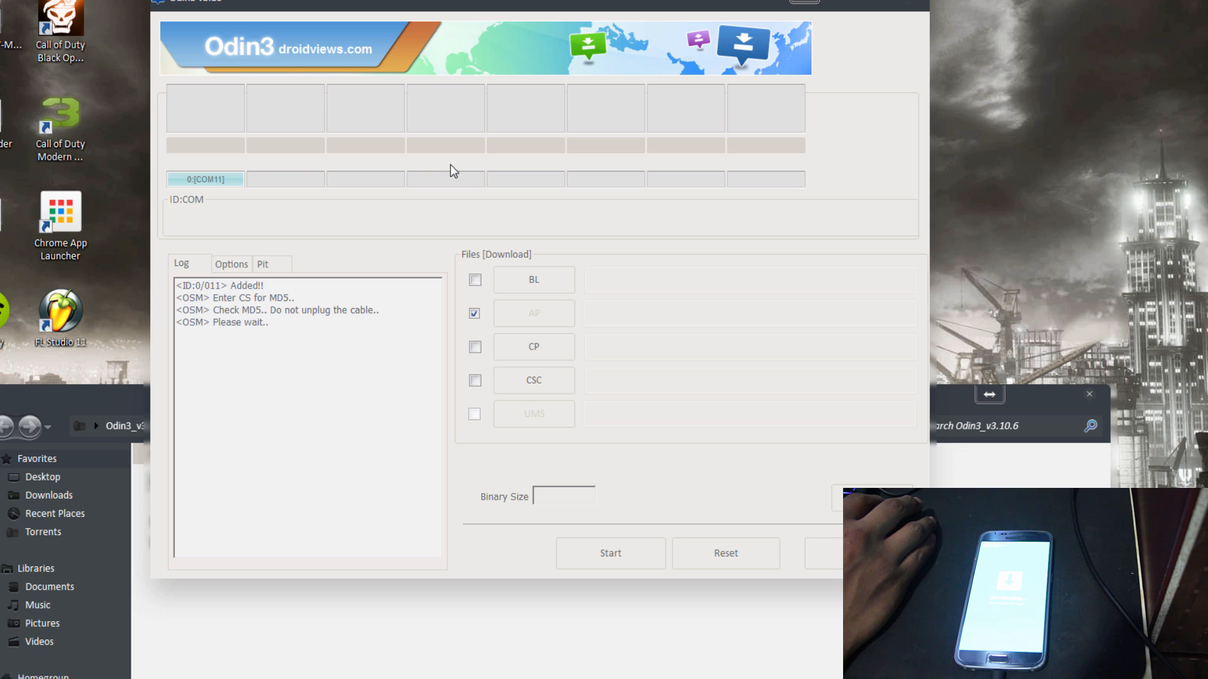
pyautogui.moveTo(271, 334)
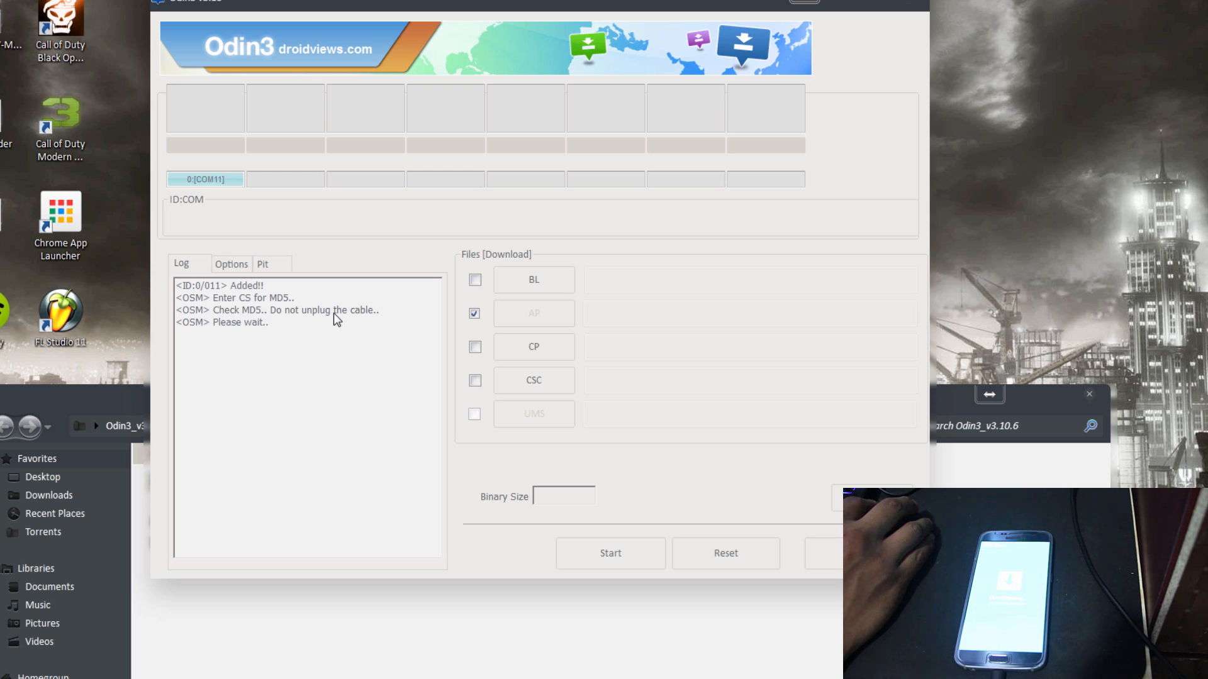
pyautogui.moveTo(337, 324)
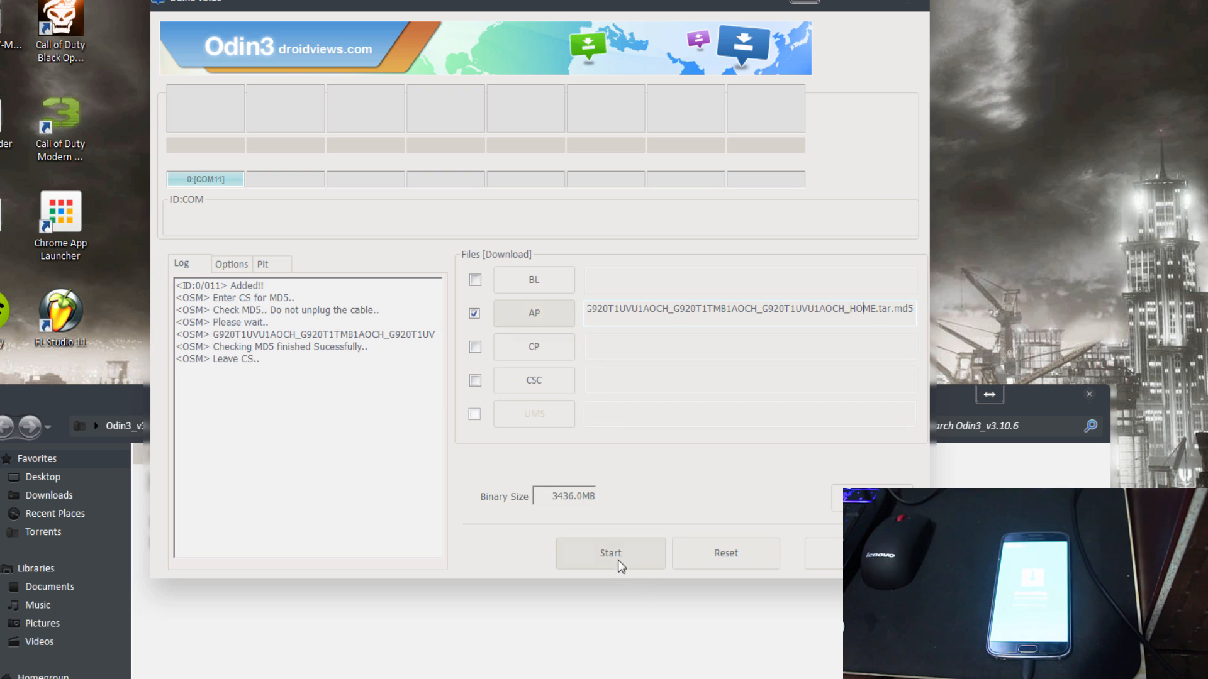
pyautogui.click(610, 553)
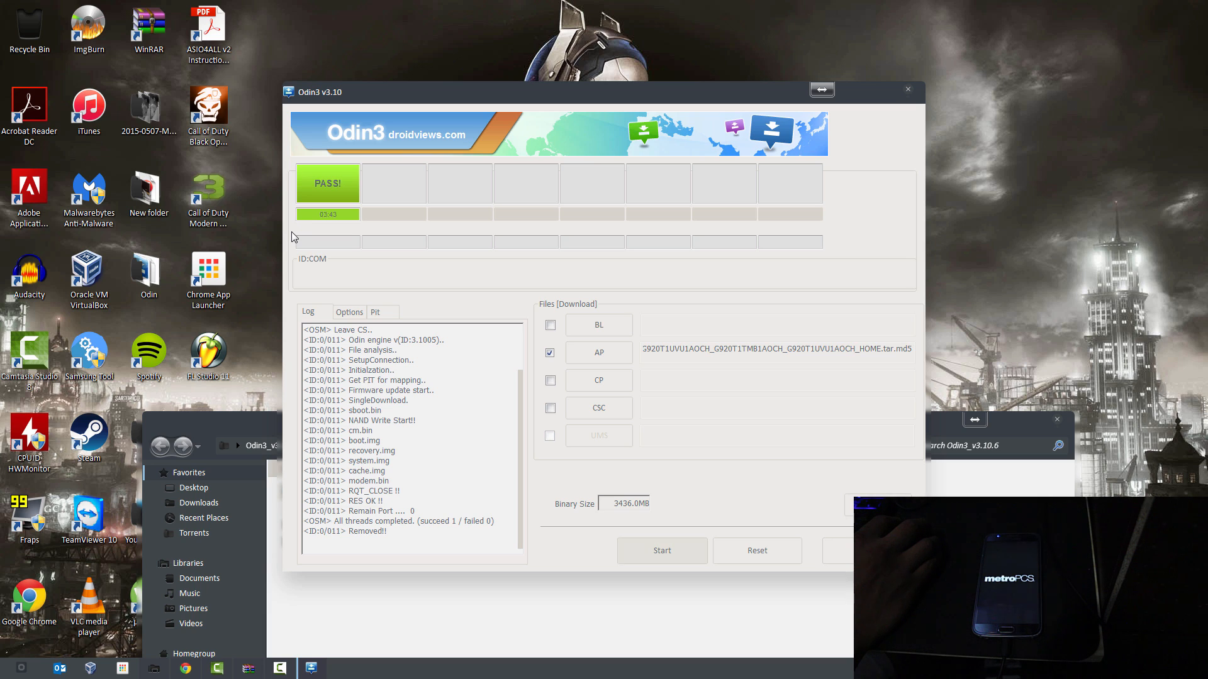
pyautogui.moveTo(415, 141)
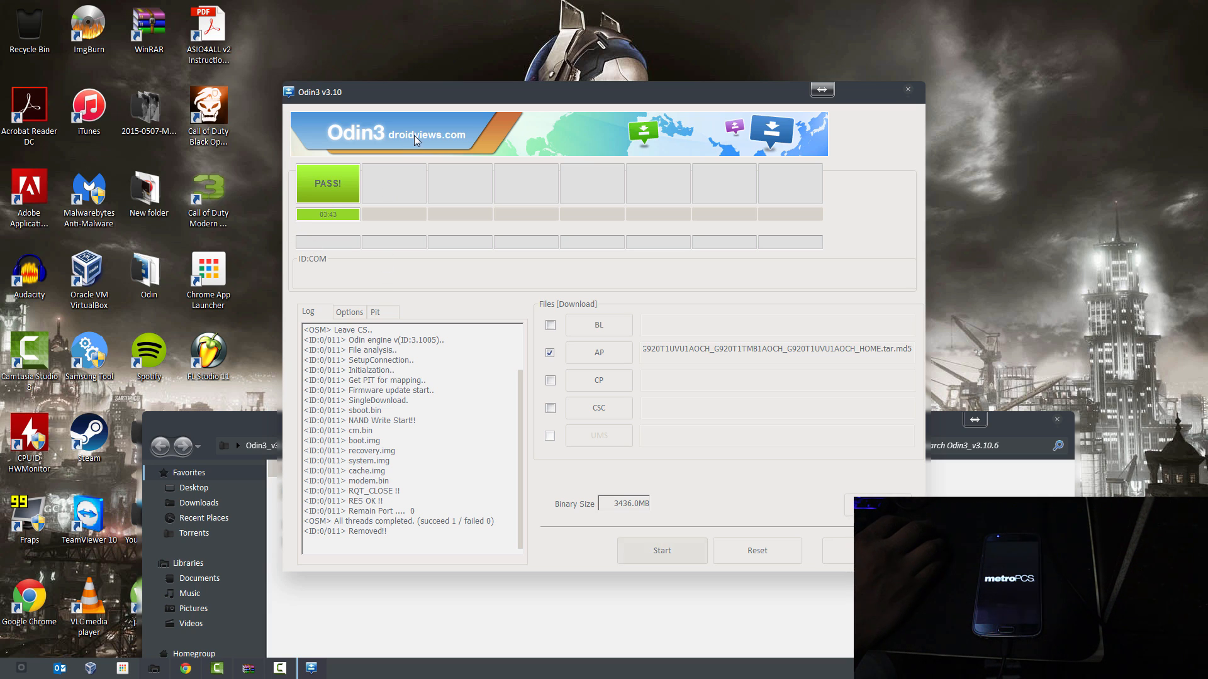
pyautogui.moveTo(358, 309)
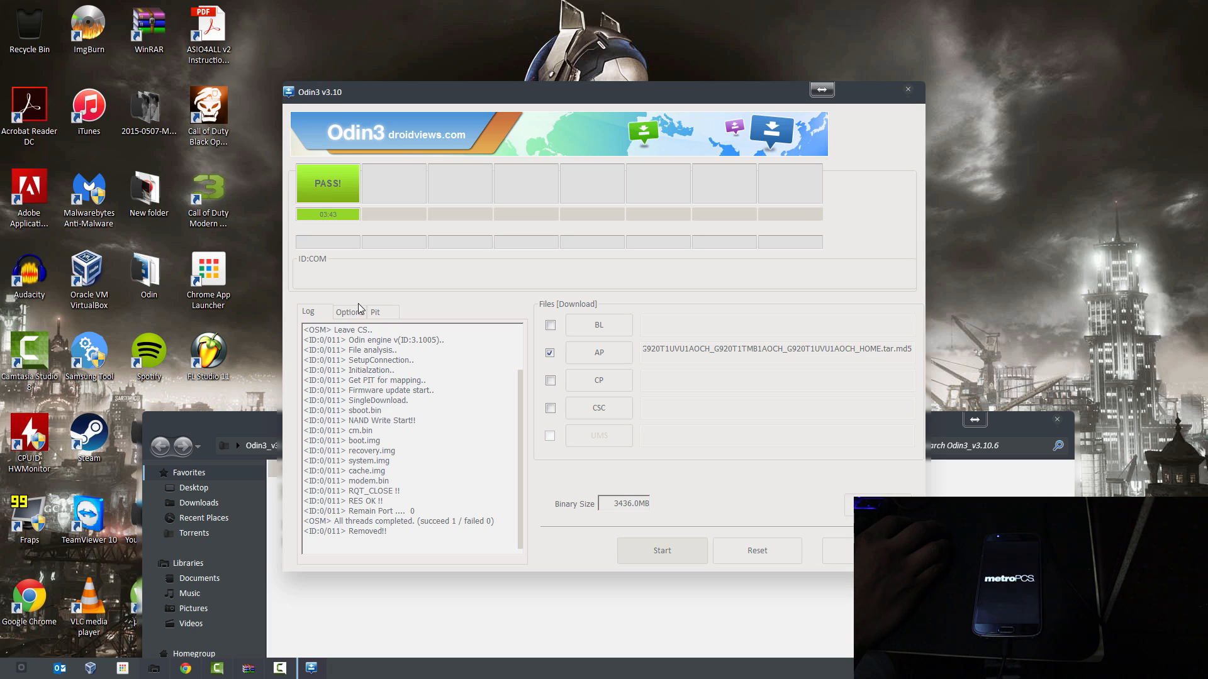
pyautogui.moveTo(531, 512)
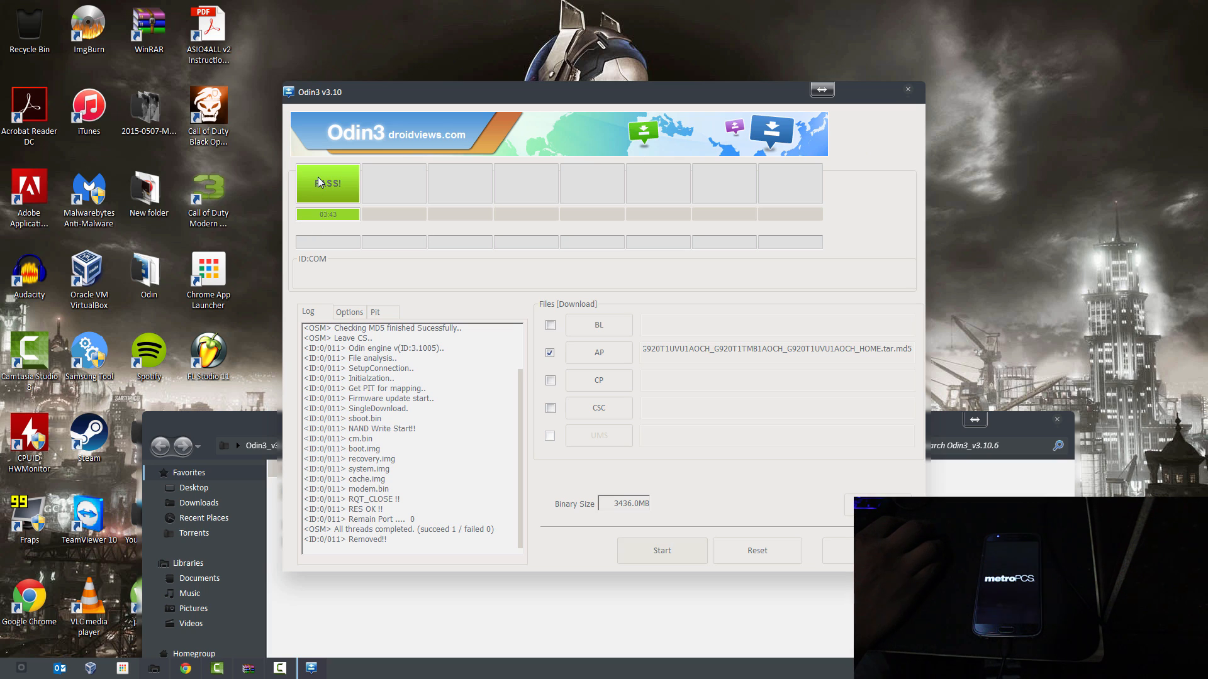
pyautogui.moveTo(319, 195)
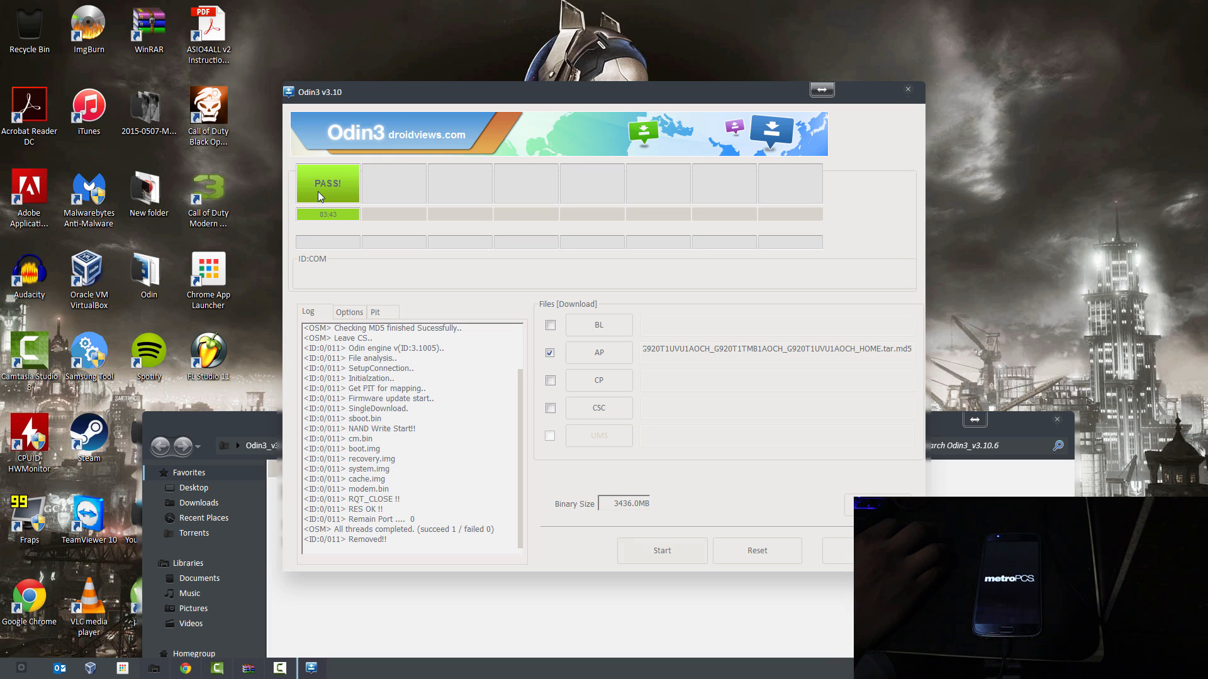
pyautogui.moveTo(364, 194)
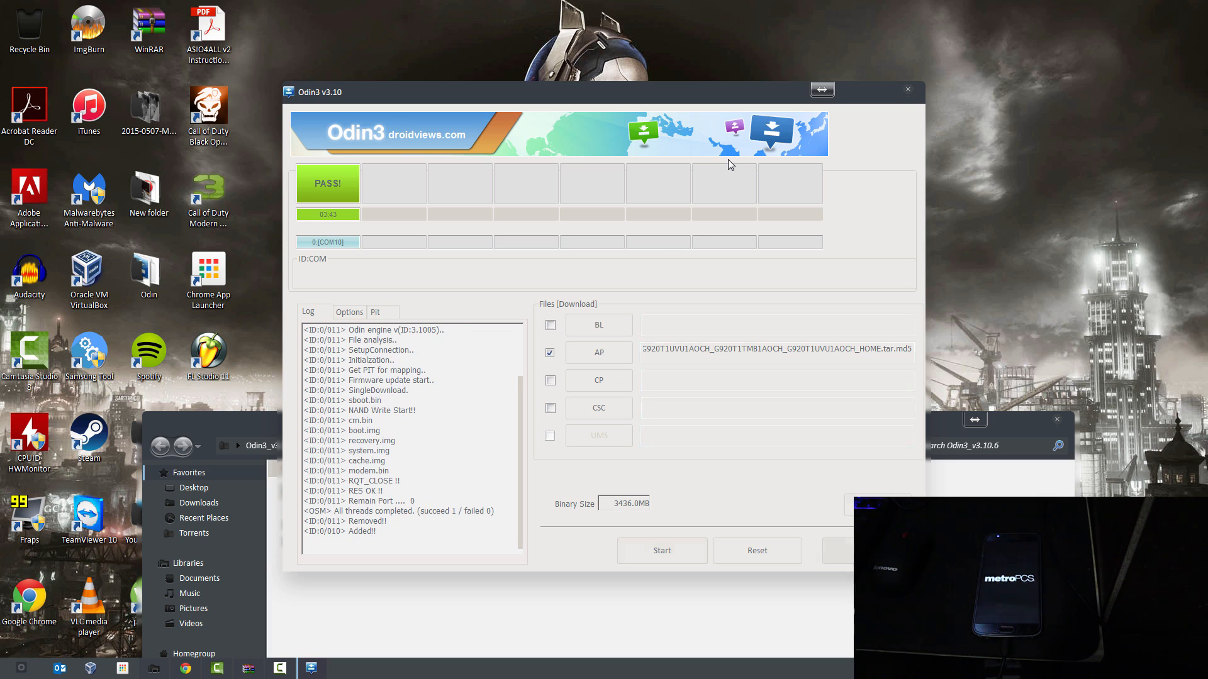
# - Confirm Odin3 shows PASS with 'succeed 1 / failed 0' after reboot
pyautogui.click(907, 90)
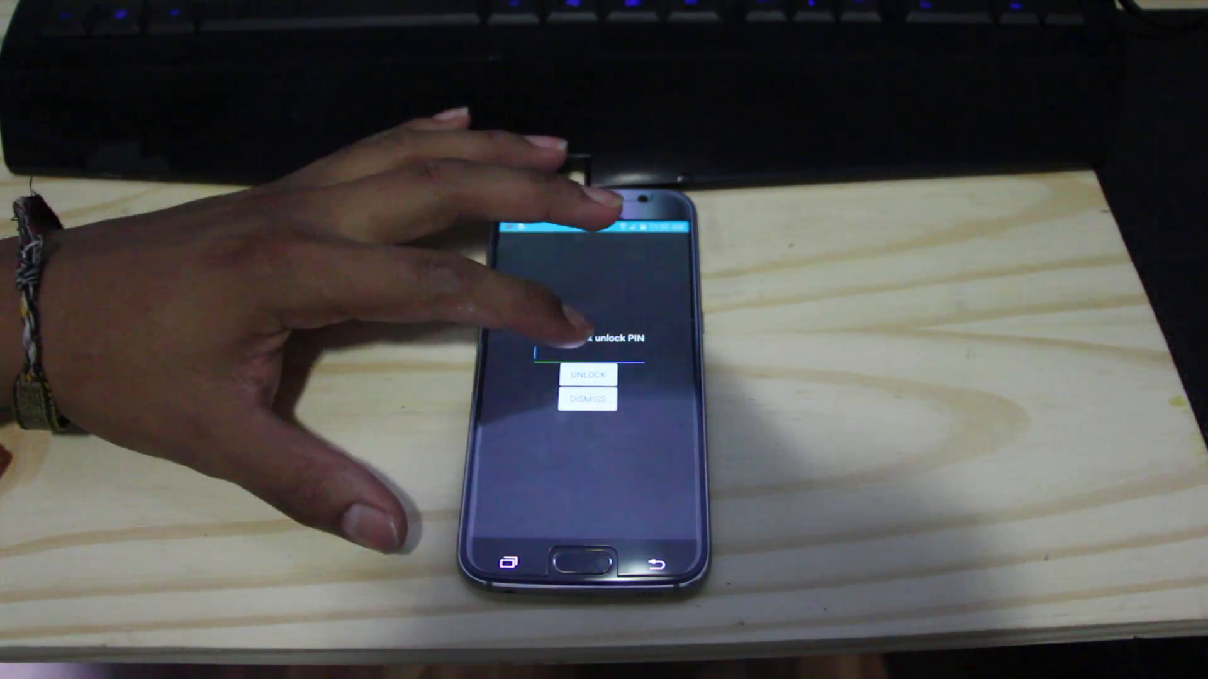
# - Enter the network unlock code in the SIM network unlock PIN field and submit
pyautogui.click(585, 358)
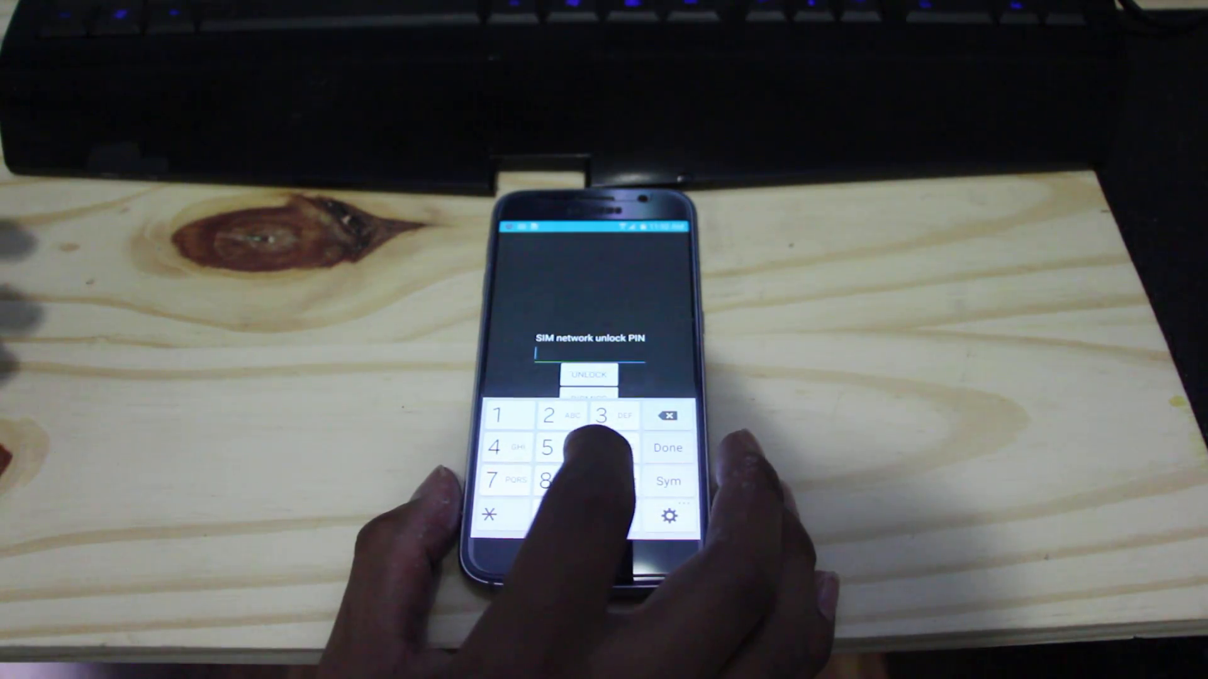
pyautogui.click(549, 481)
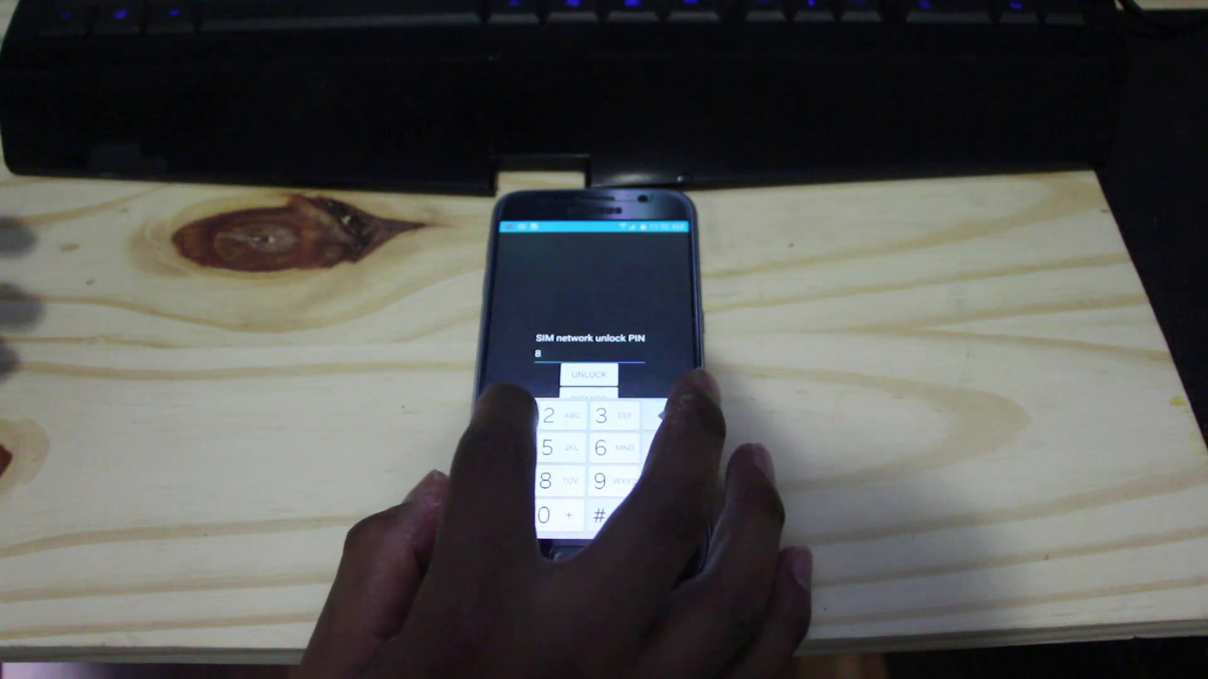
pyautogui.click(604, 482)
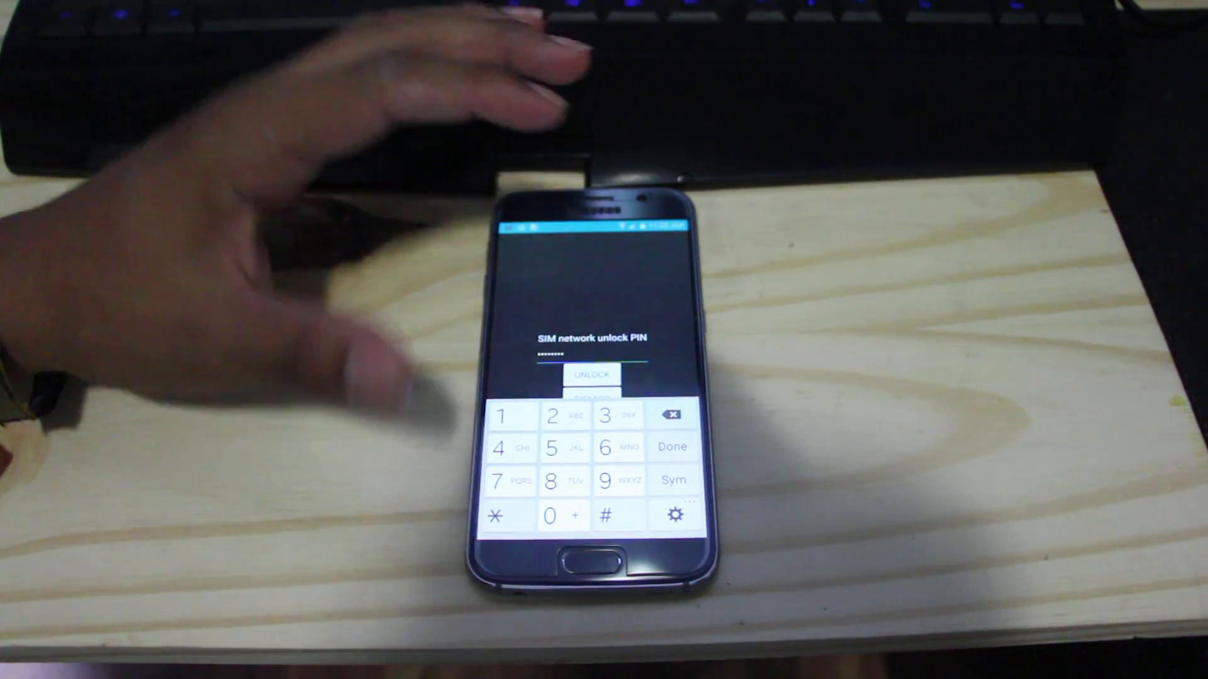
pyautogui.click(590, 375)
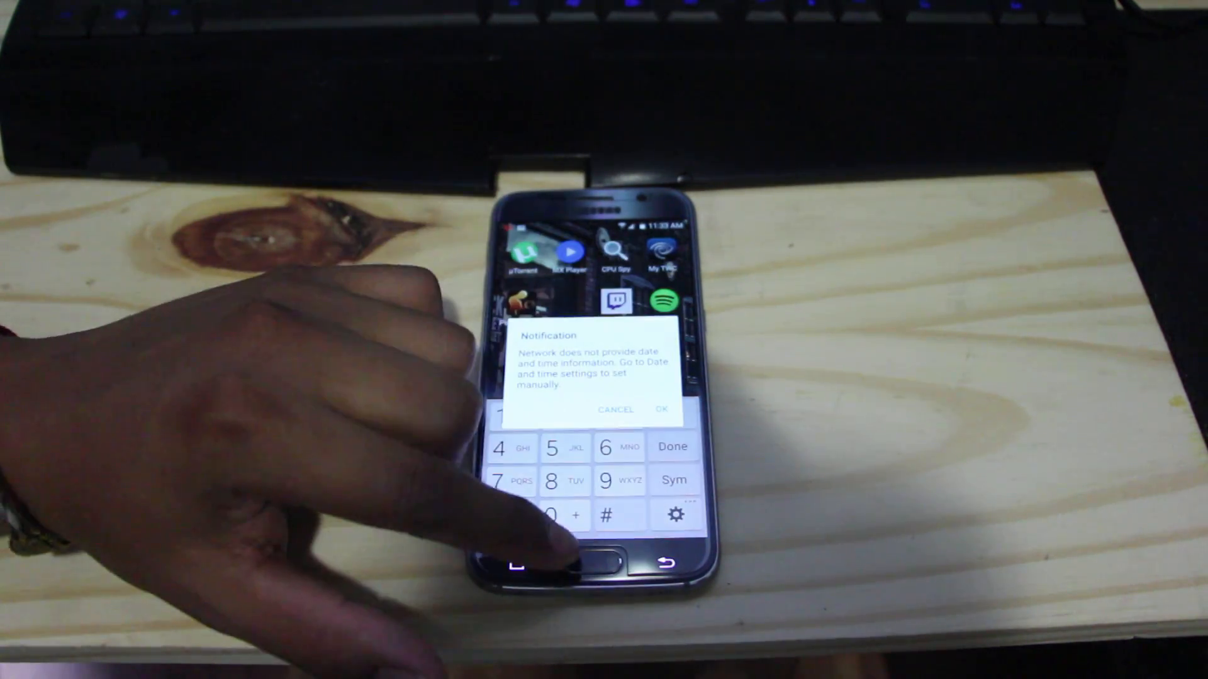
# - Dismiss the date/time notice and open the Phone dialer
pyautogui.click(661, 409)
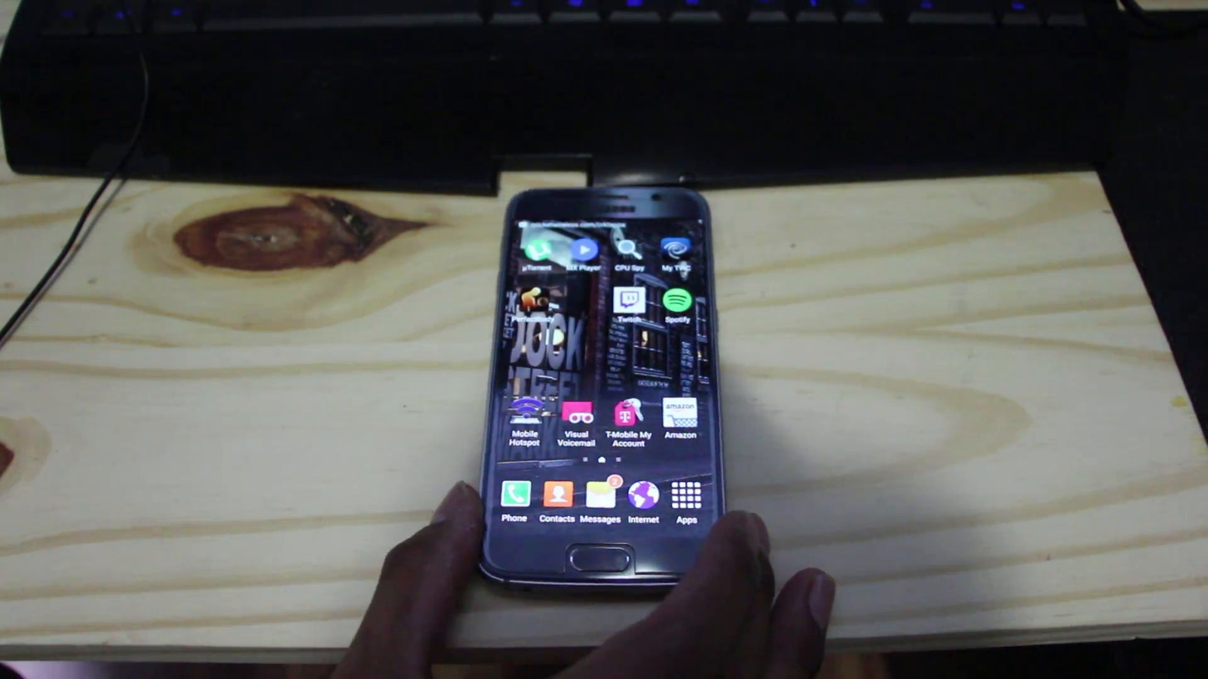
pyautogui.click(512, 497)
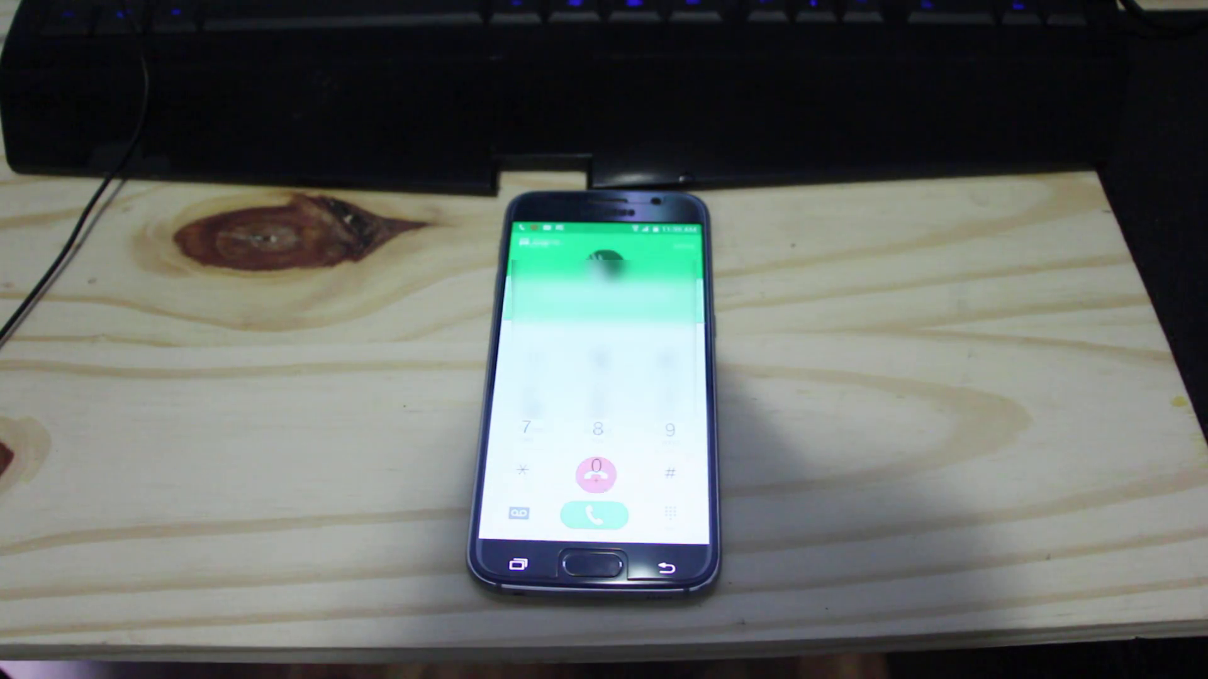
# - End the test call and return to the home screen
pyautogui.click(596, 514)
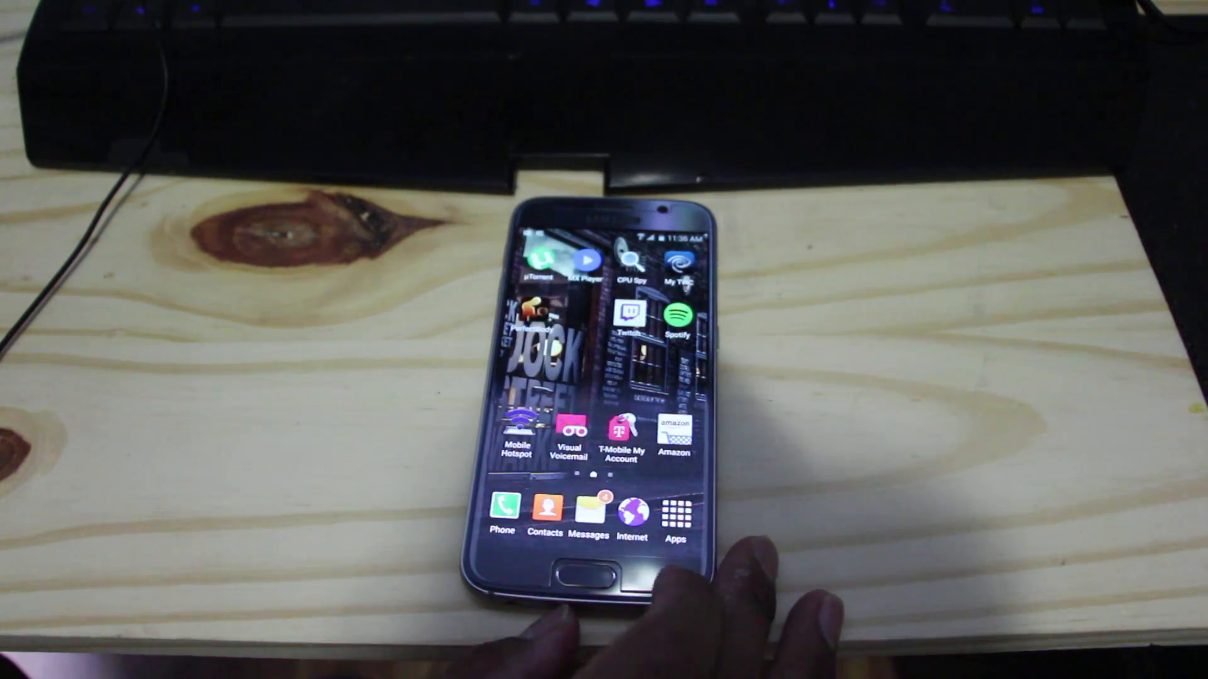
# - Pull down the notification shade to check the carrier shows Cricket
pyautogui.moveTo(600, 231); pyautogui.dragTo(600, 423)
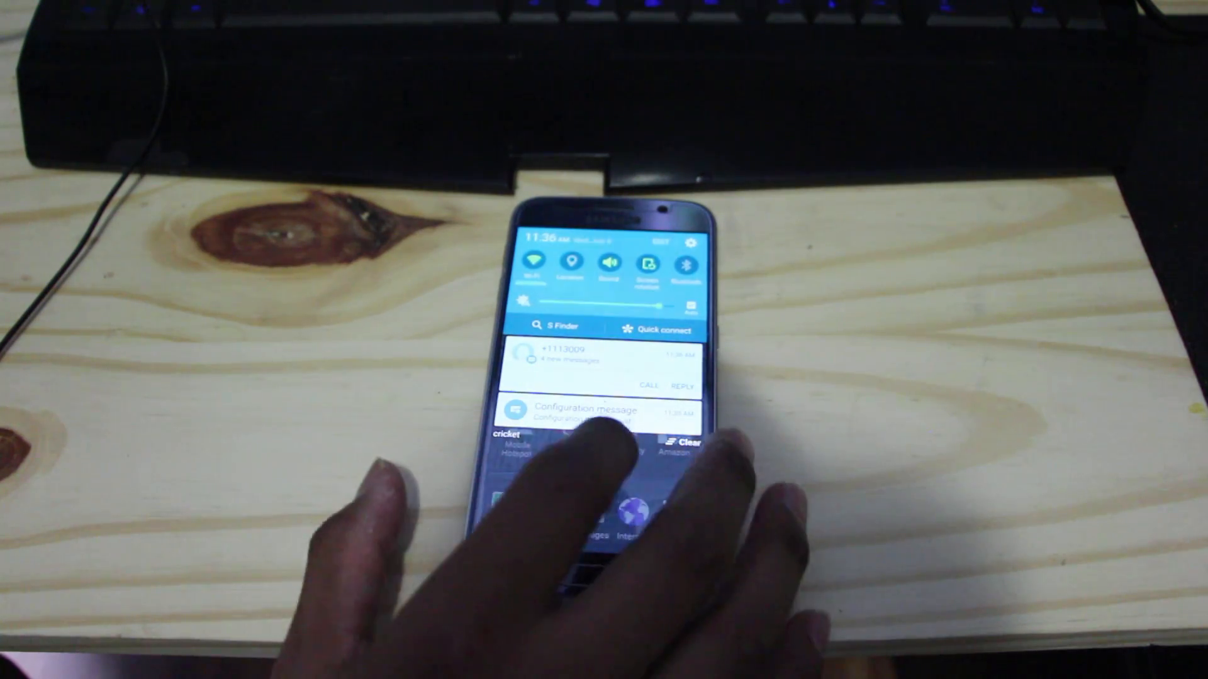